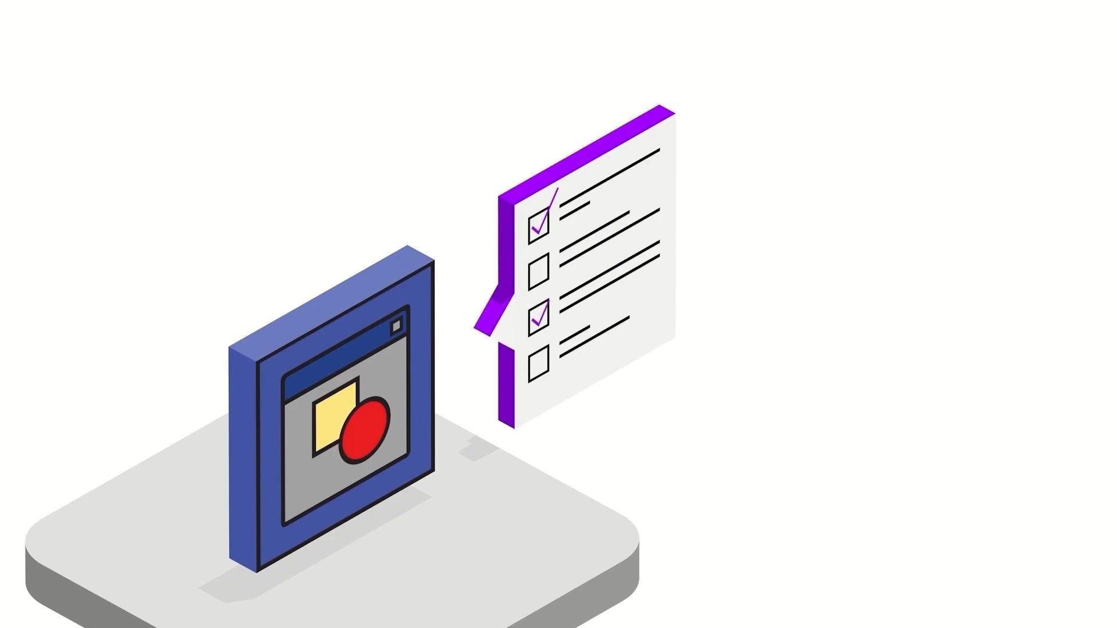
Advance the animation so the checklist's fourth item gains its purple tick
click(539, 363)
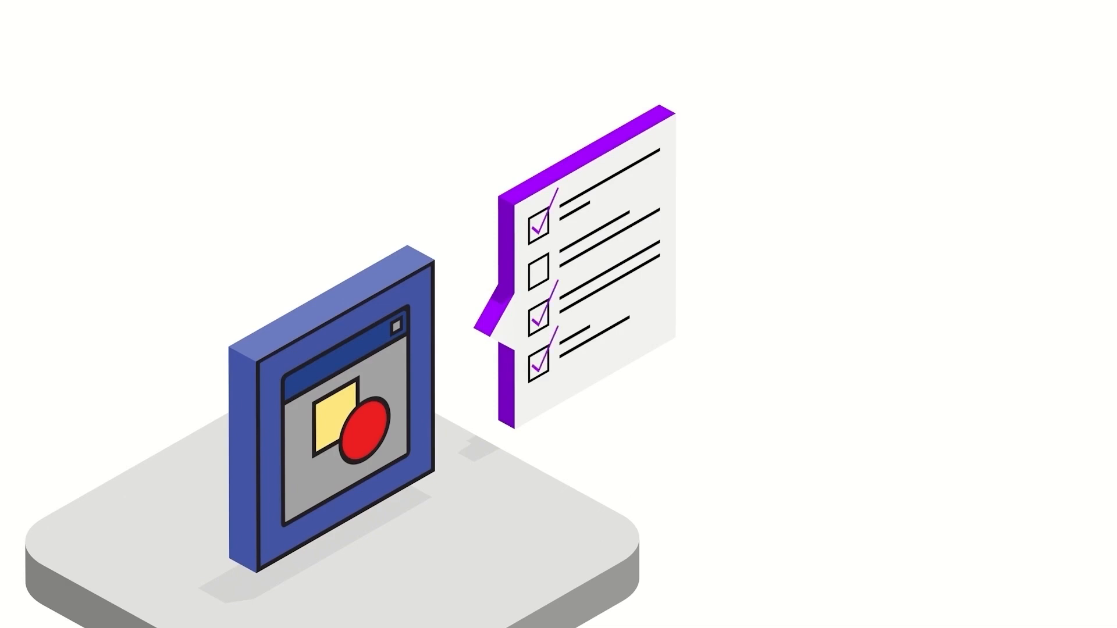